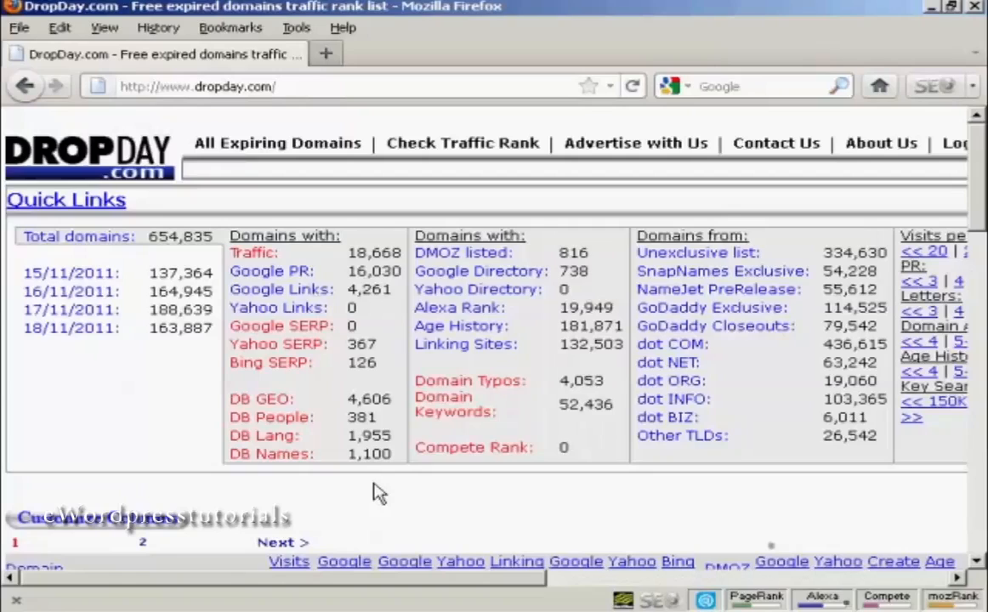
mouse_move(208, 263)
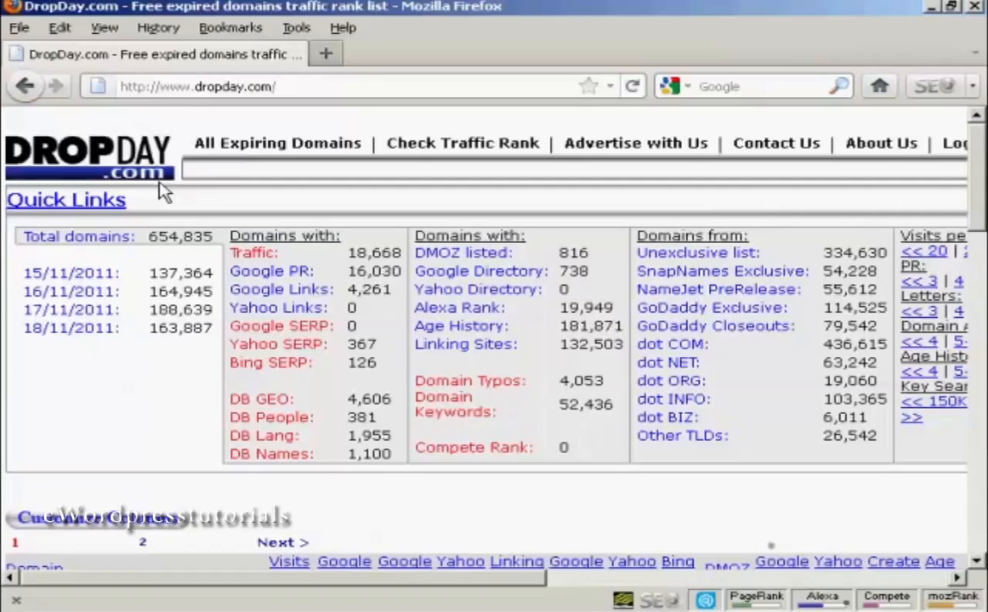
mouse_move(25, 300)
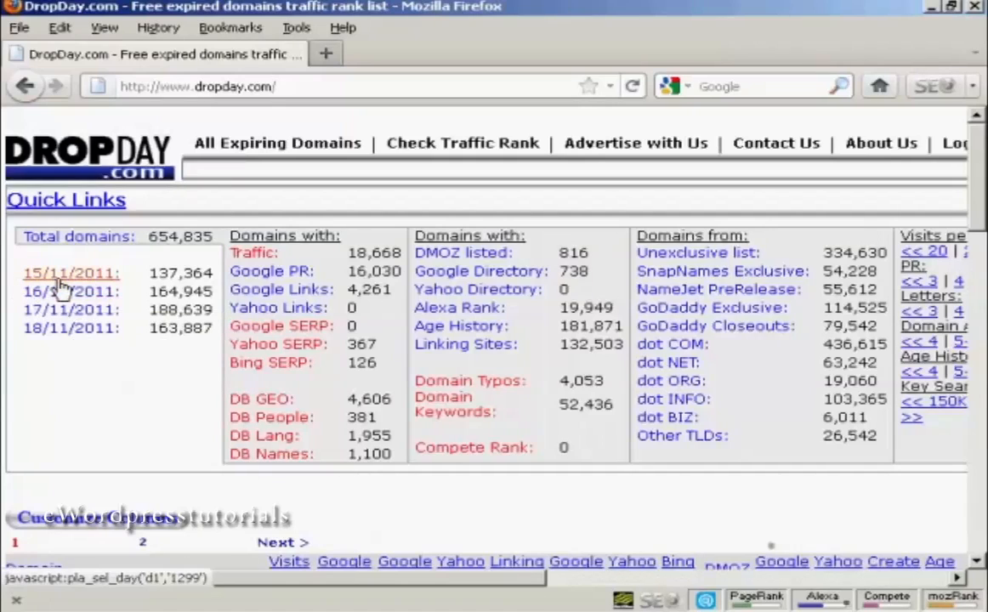
mouse_move(71, 273)
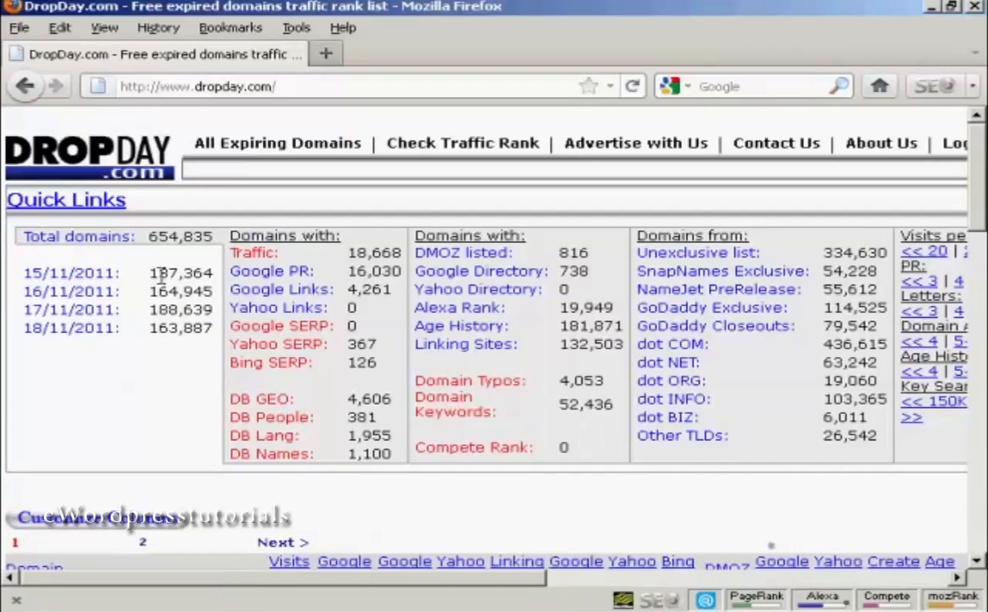
mouse_move(193, 292)
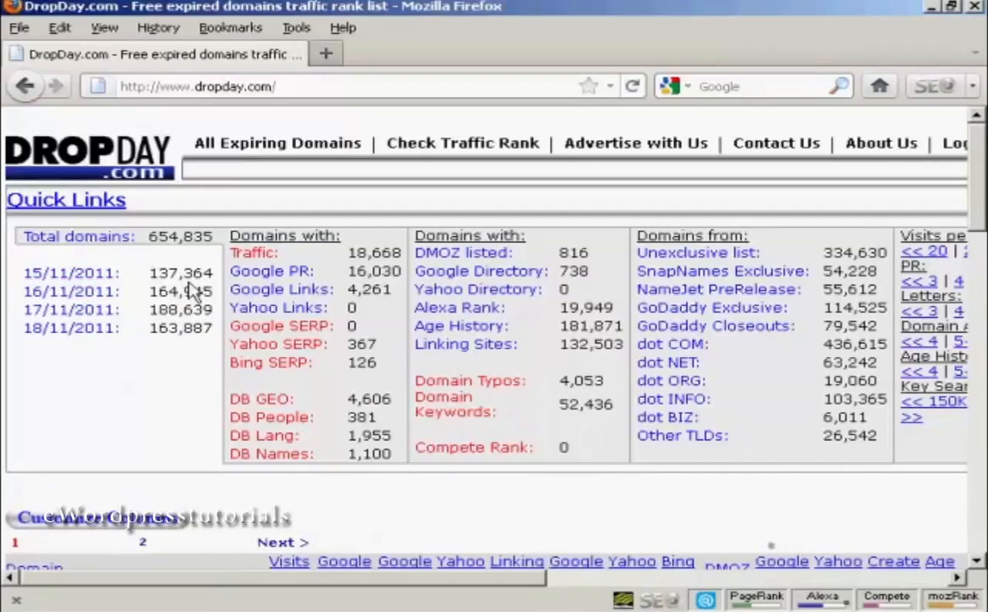
mouse_move(220, 287)
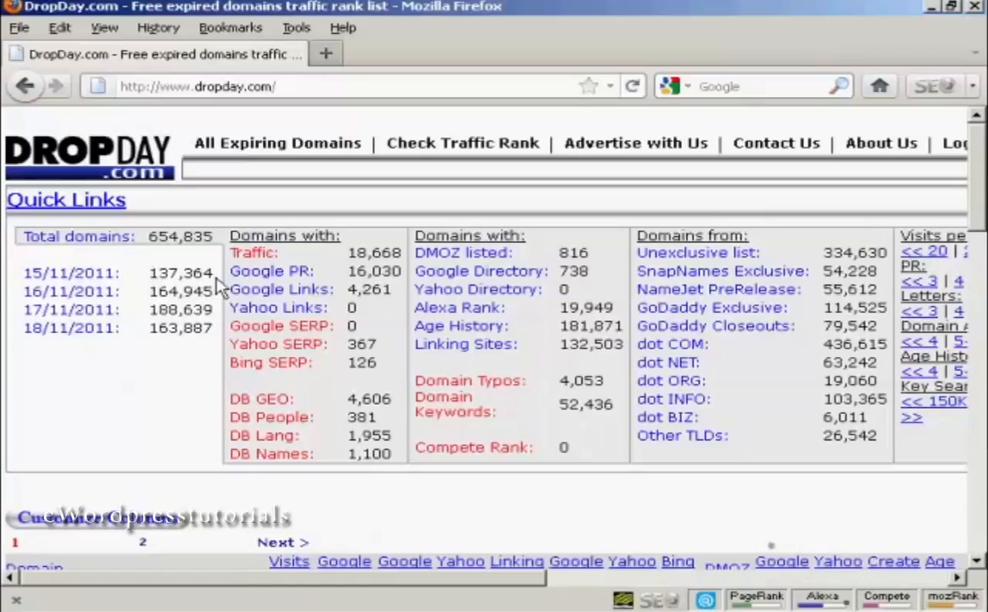
mouse_move(161, 381)
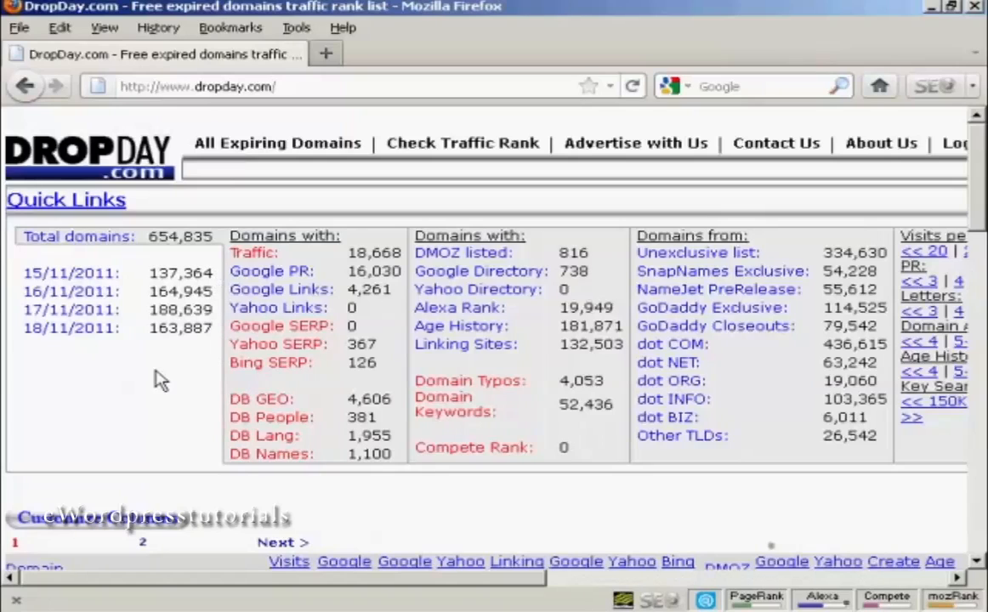
mouse_move(272, 270)
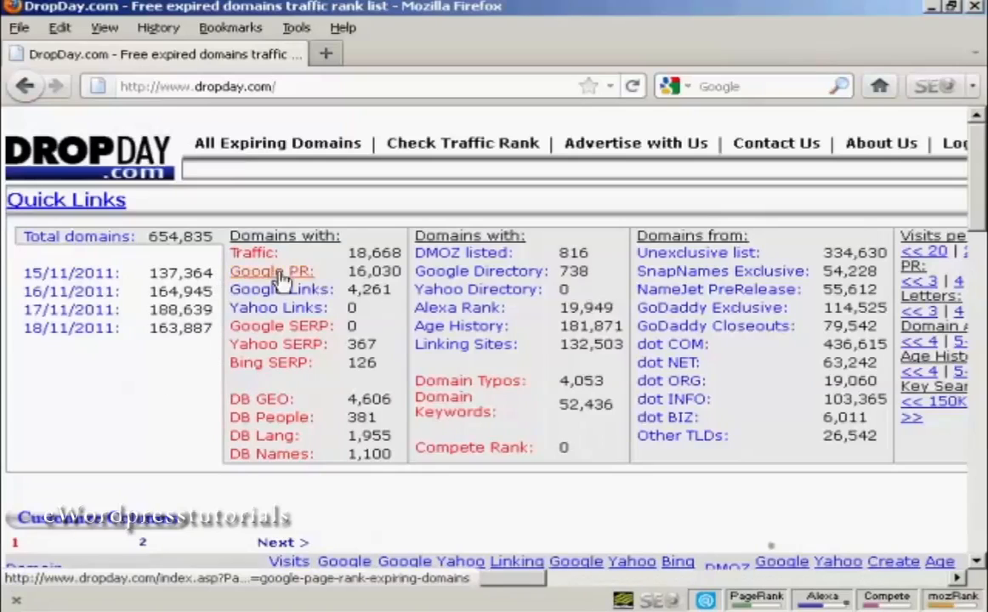
mouse_move(400, 328)
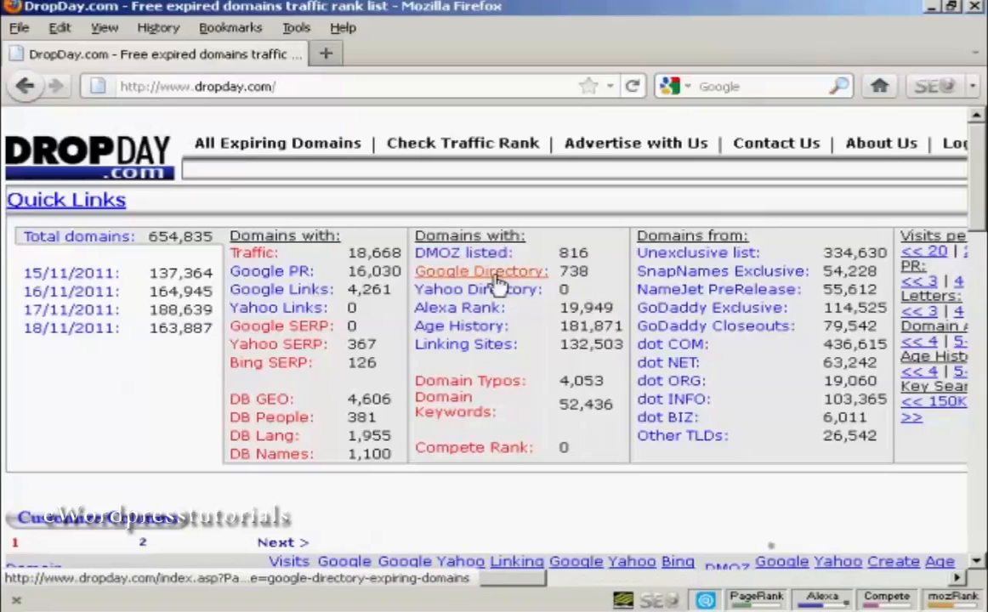
mouse_move(523, 379)
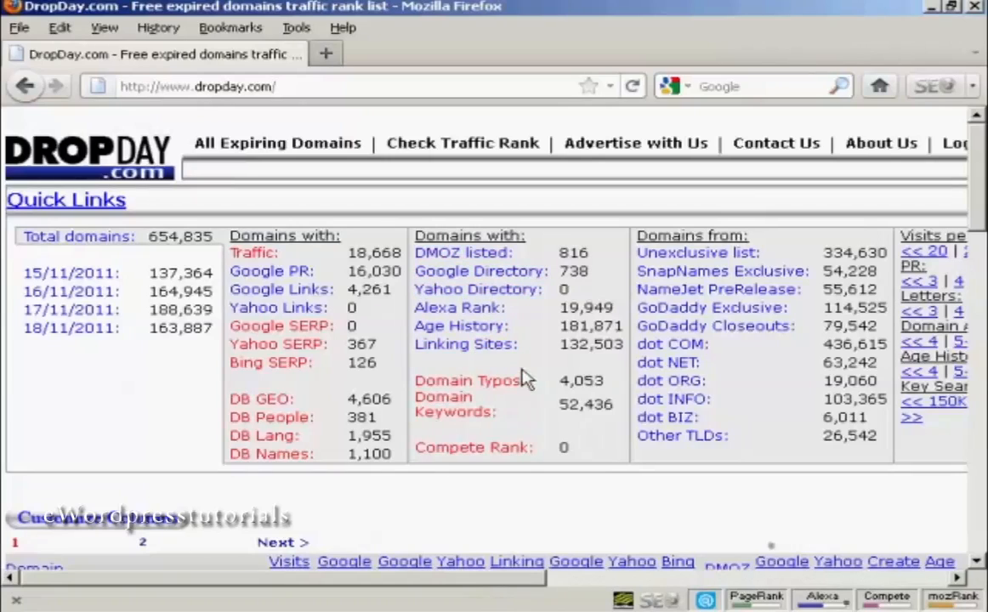
mouse_move(536, 594)
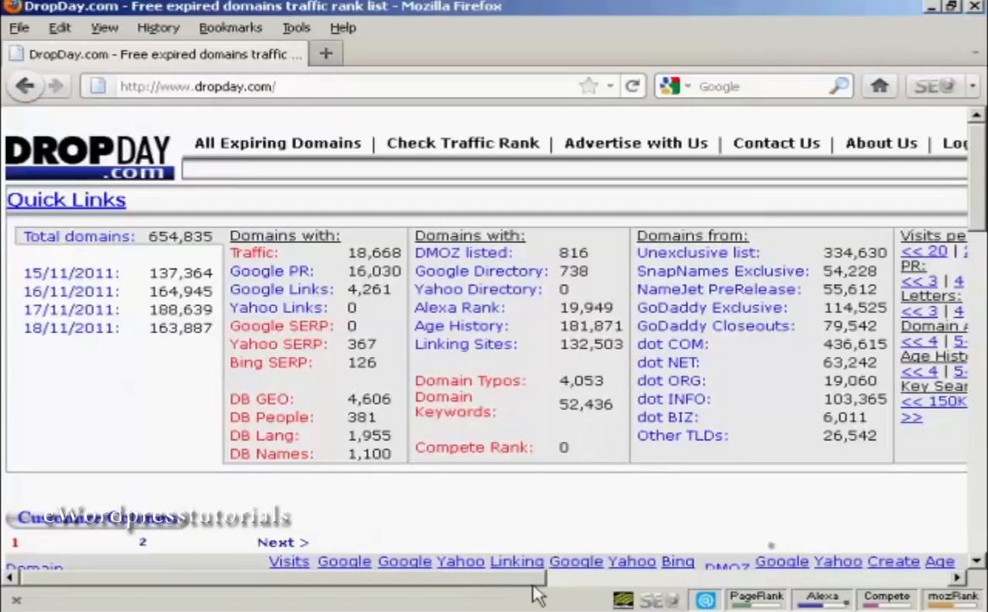
scroll("right", 3)
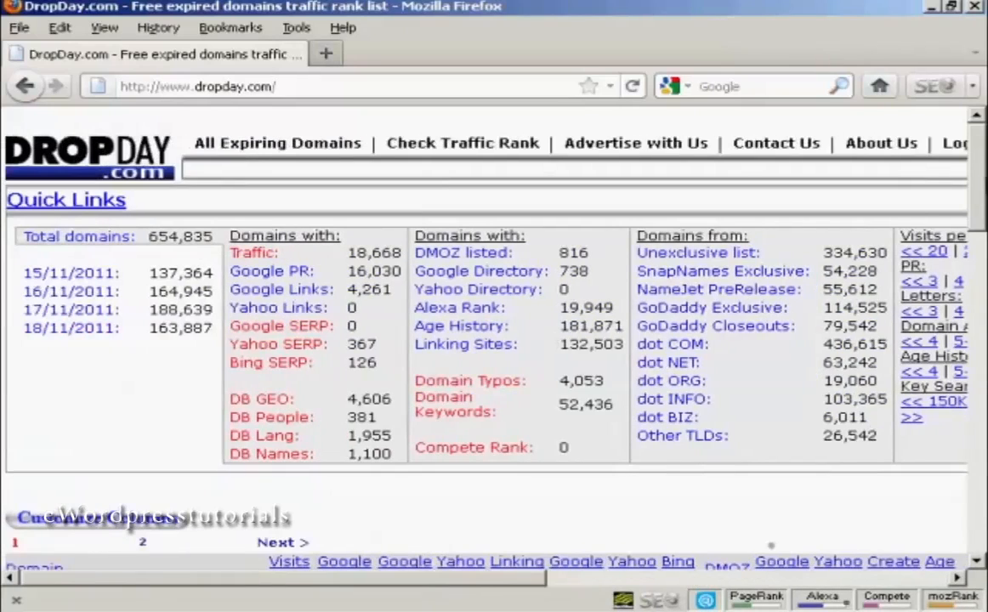
scroll("down", 3)
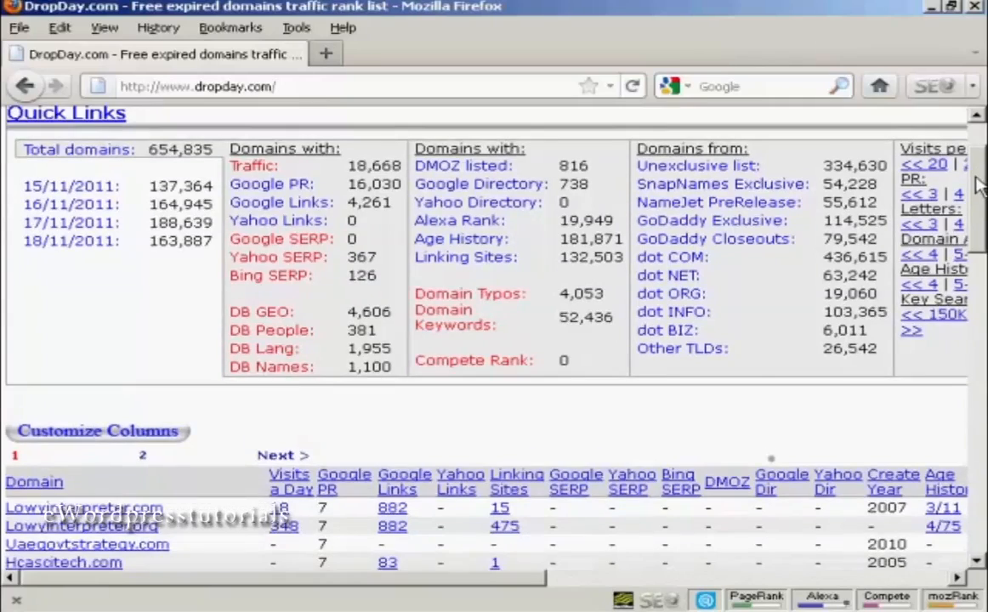
scroll("down", 3)
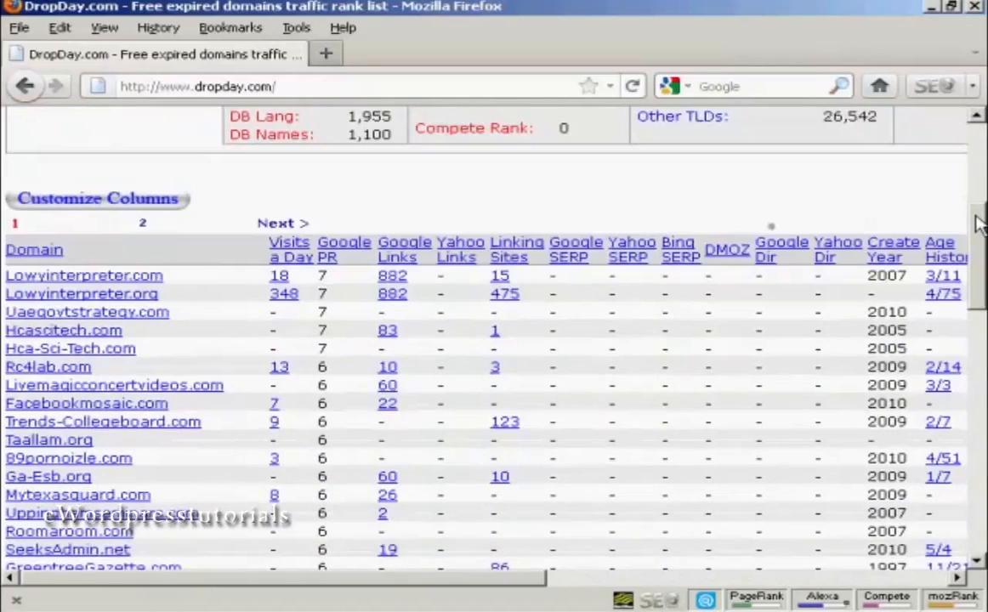
scroll("down", 3)
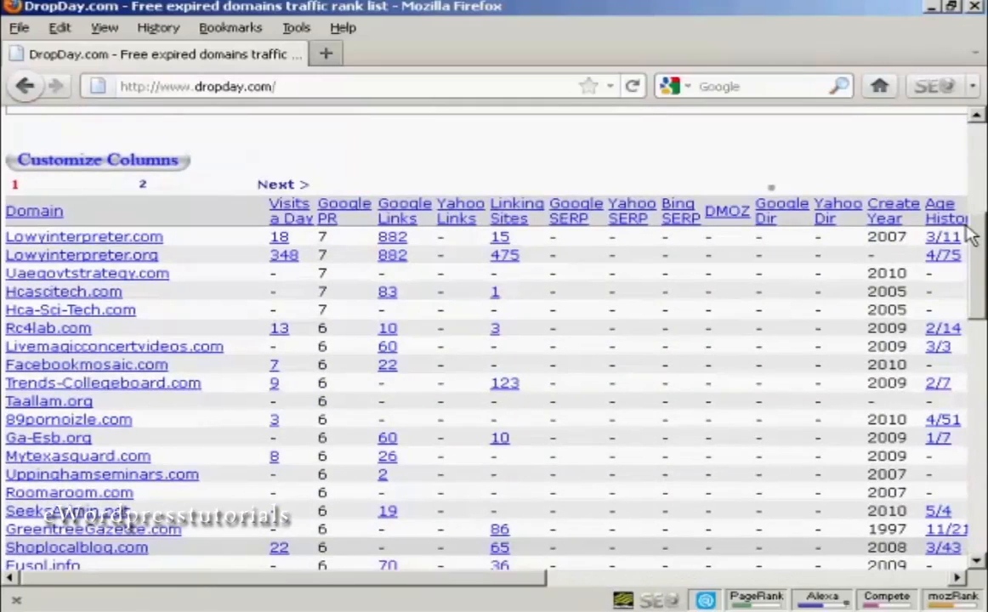
mouse_move(85, 237)
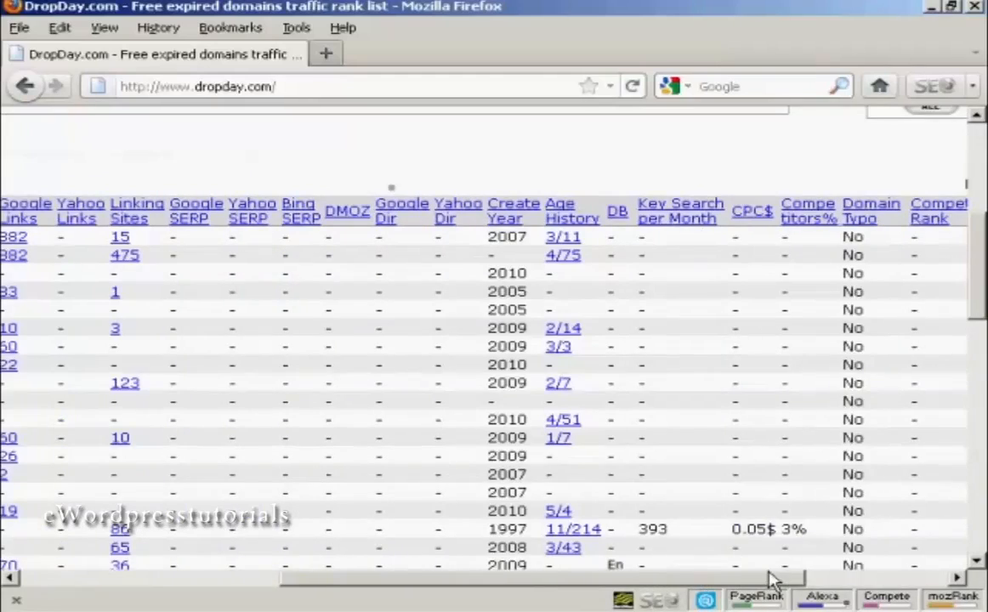
scroll("right", 3)
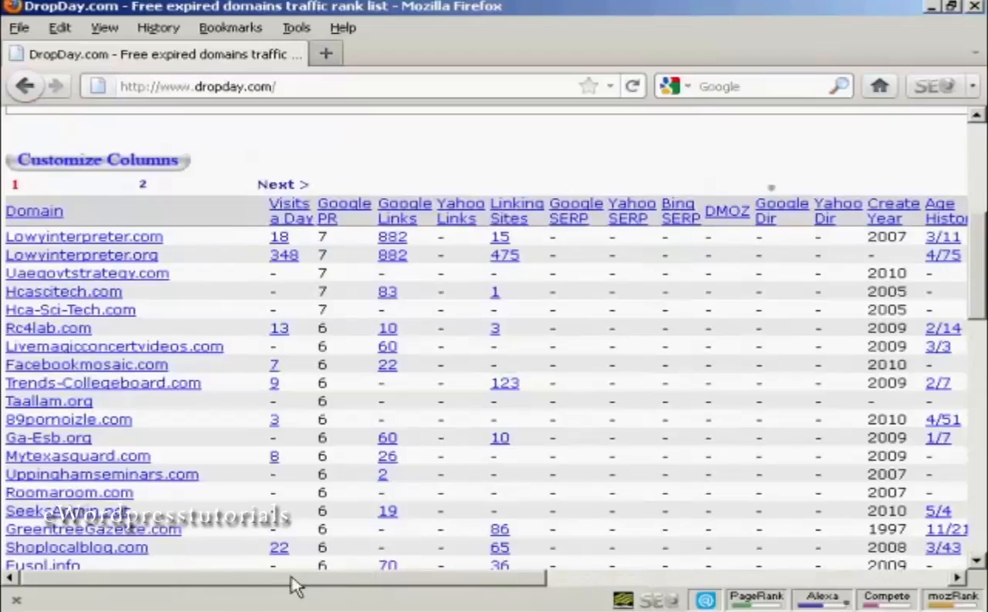
mouse_move(978, 276)
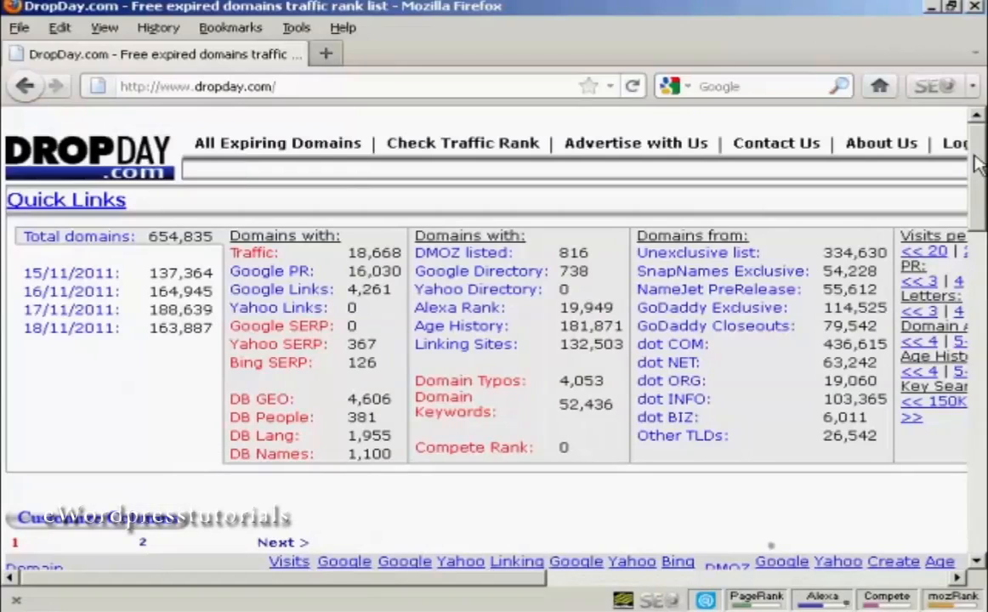
scroll("down", 3)
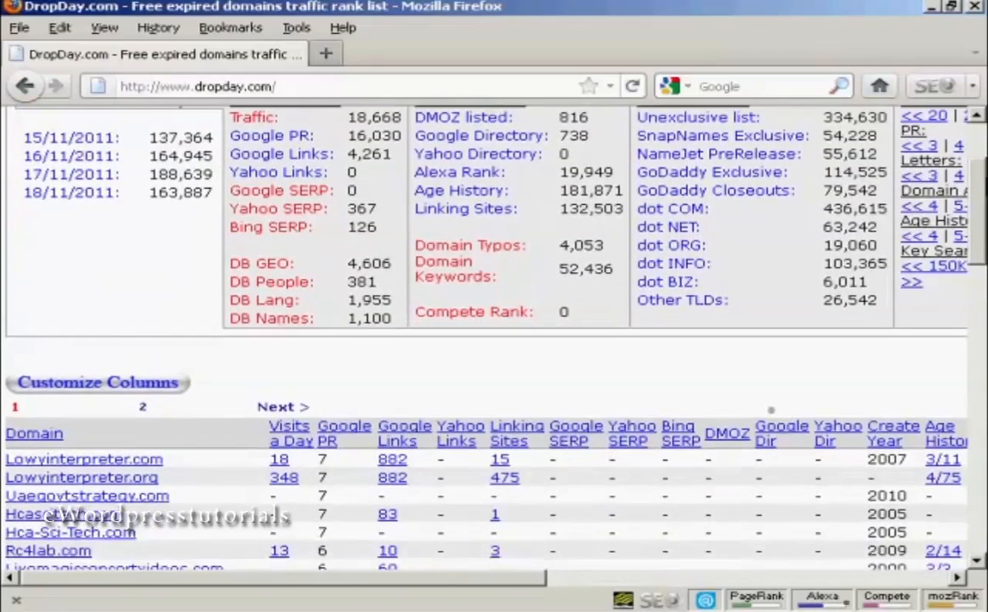
scroll("down", 3)
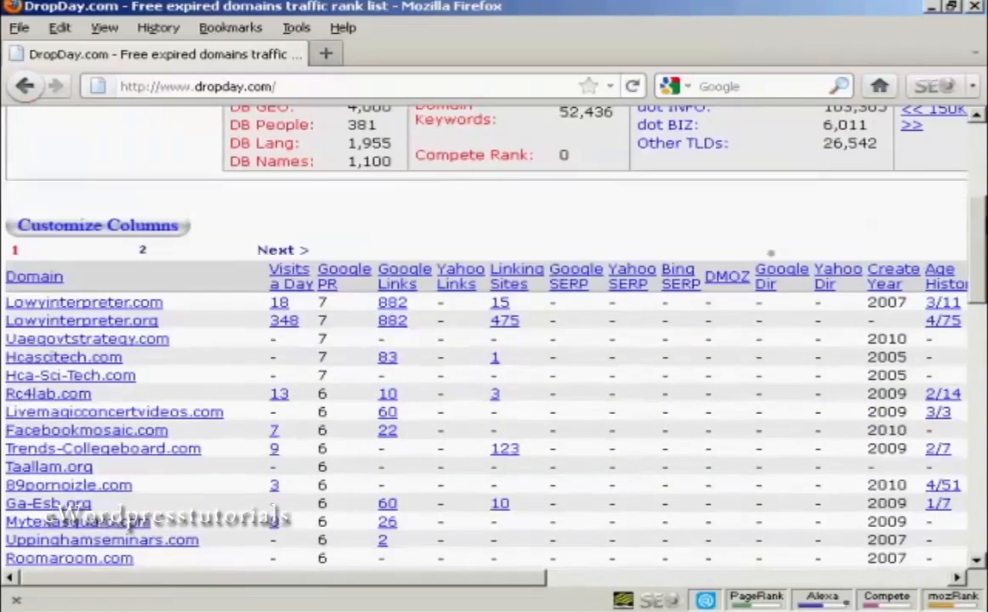
scroll("down", 3)
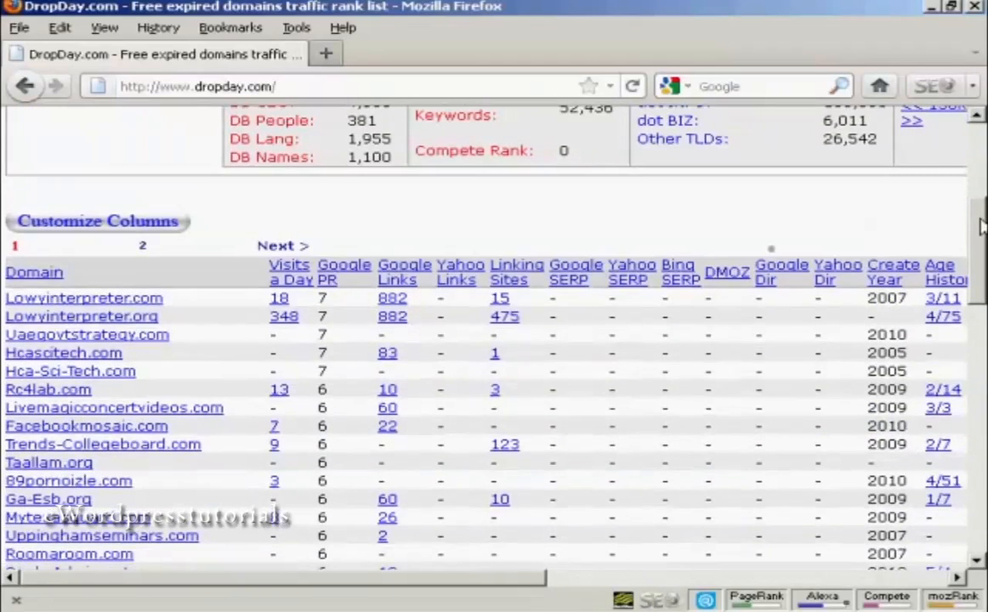